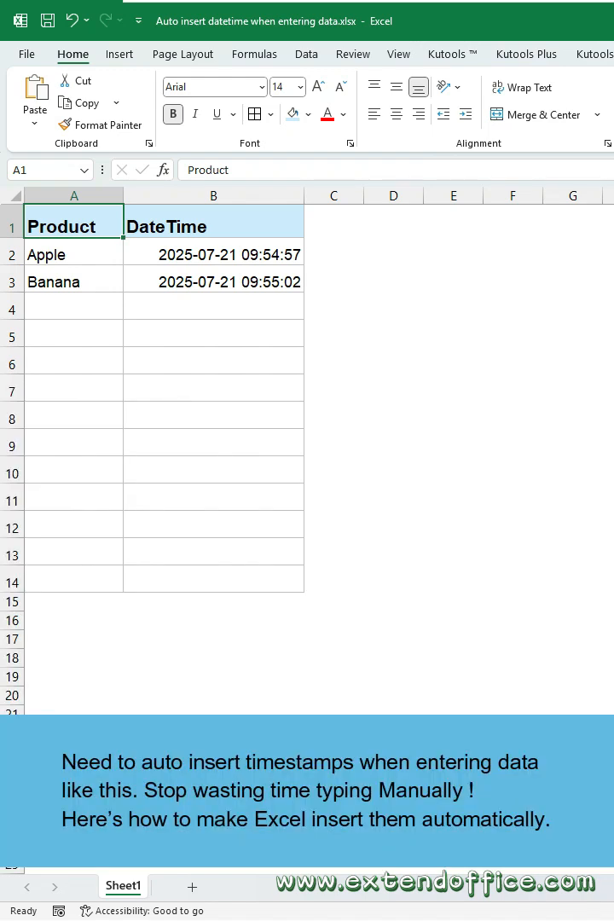
Clear the sample Apple and Banana rows and their timestamps below the Product/DateTime headers.
type("Orange")
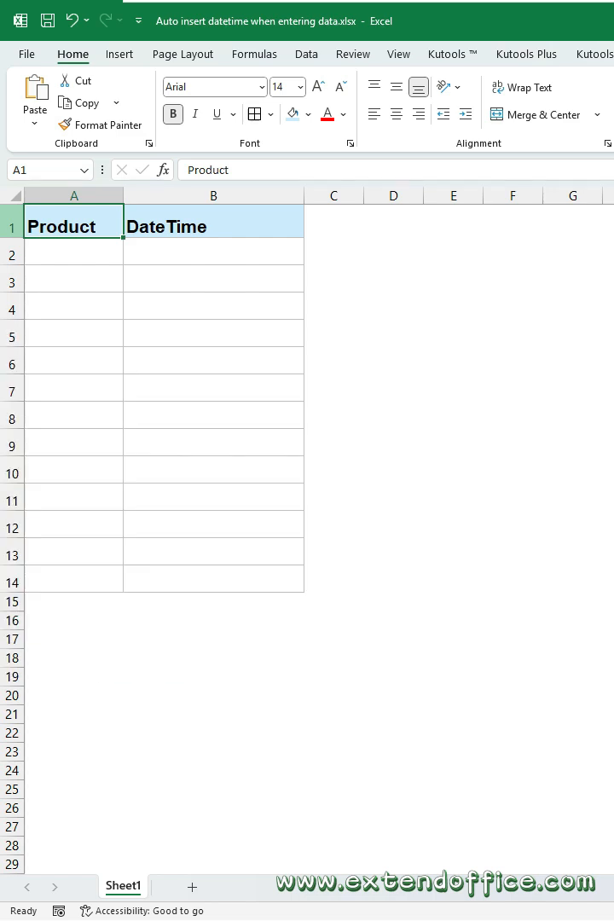
mouse_move(28, 54)
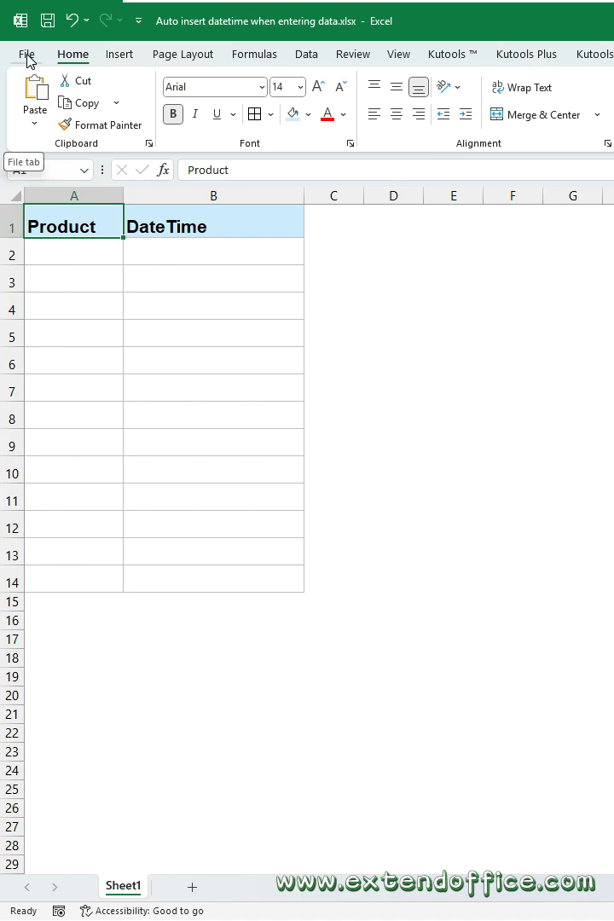
Turn on Enable iterative calculation in Excel's Formulas options and confirm.
left_click(26, 54)
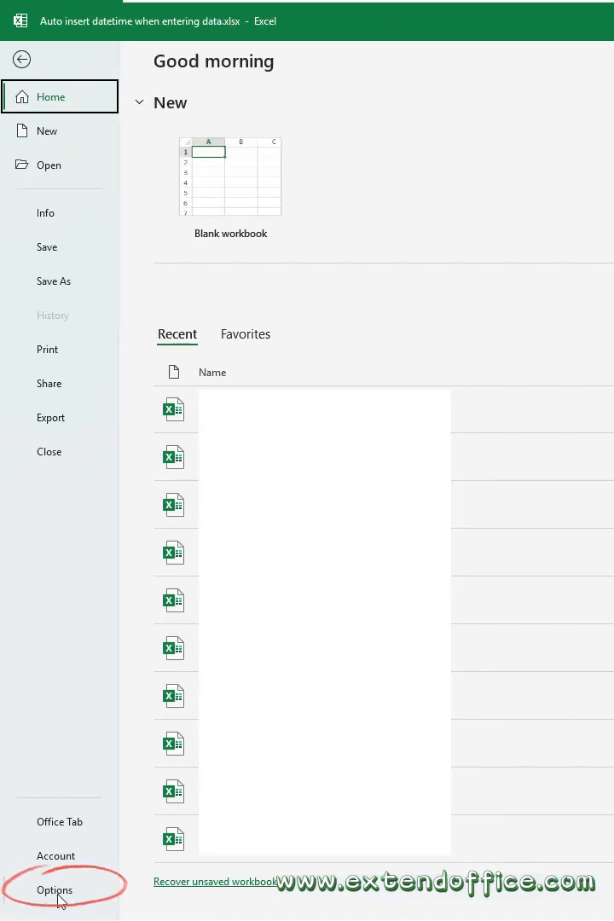
left_click(54, 889)
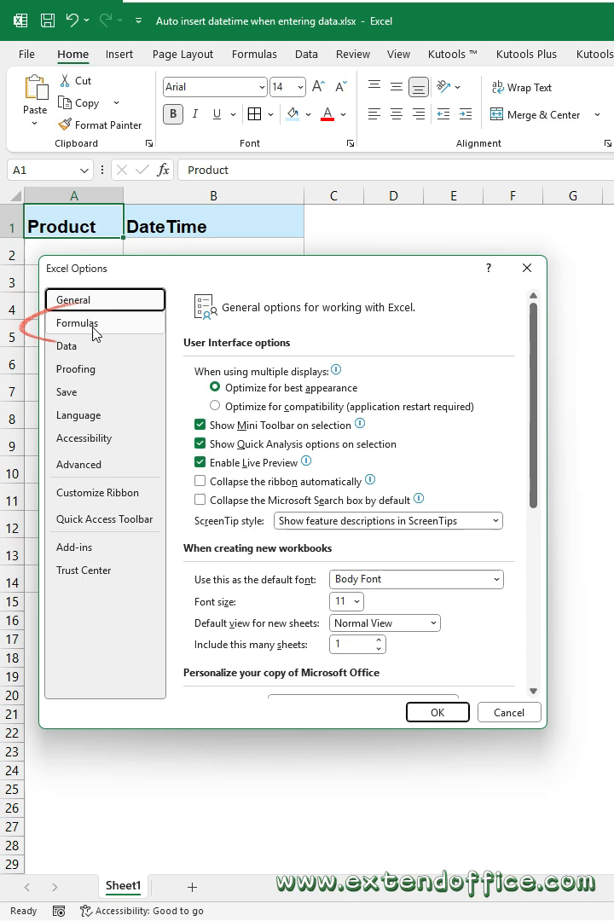
left_click(77, 322)
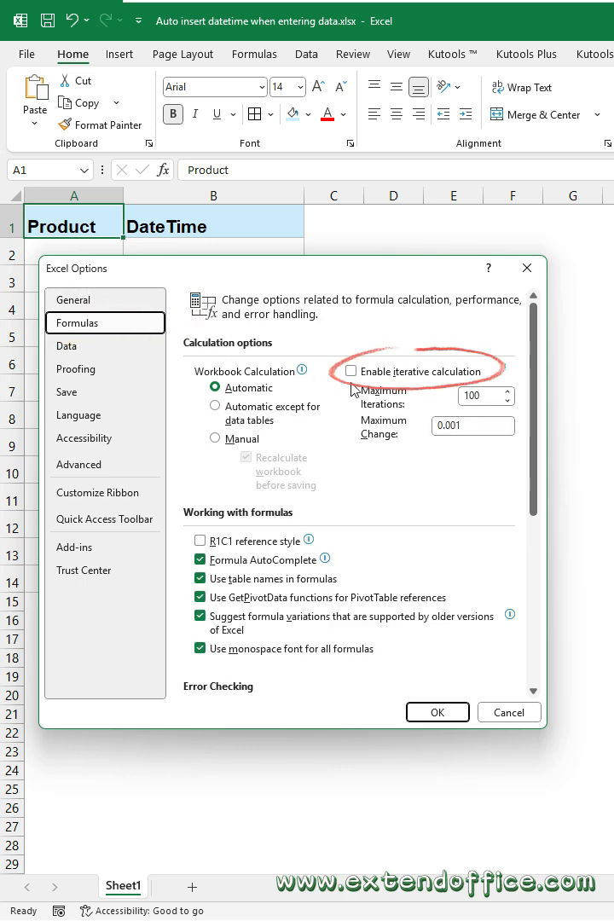
left_click(351, 371)
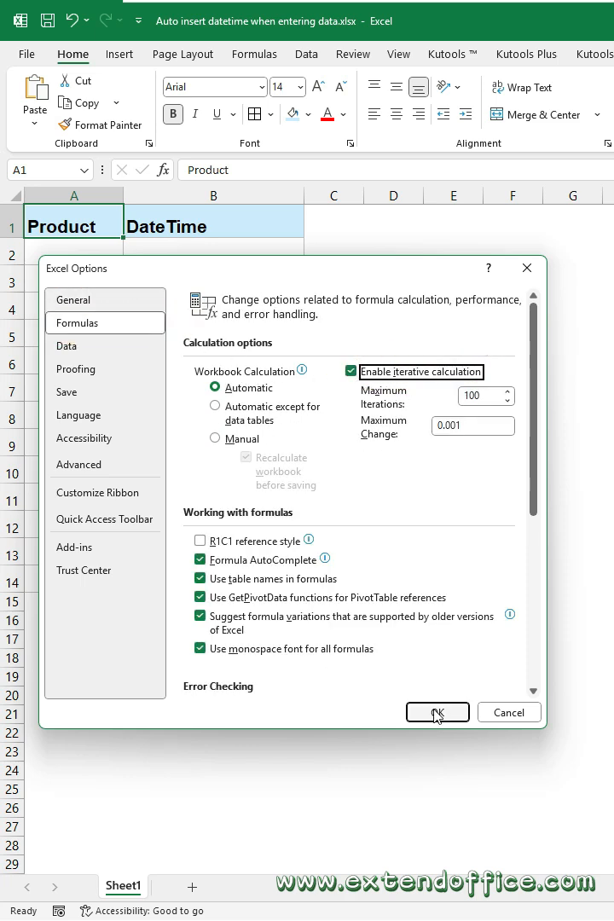
left_click(436, 711)
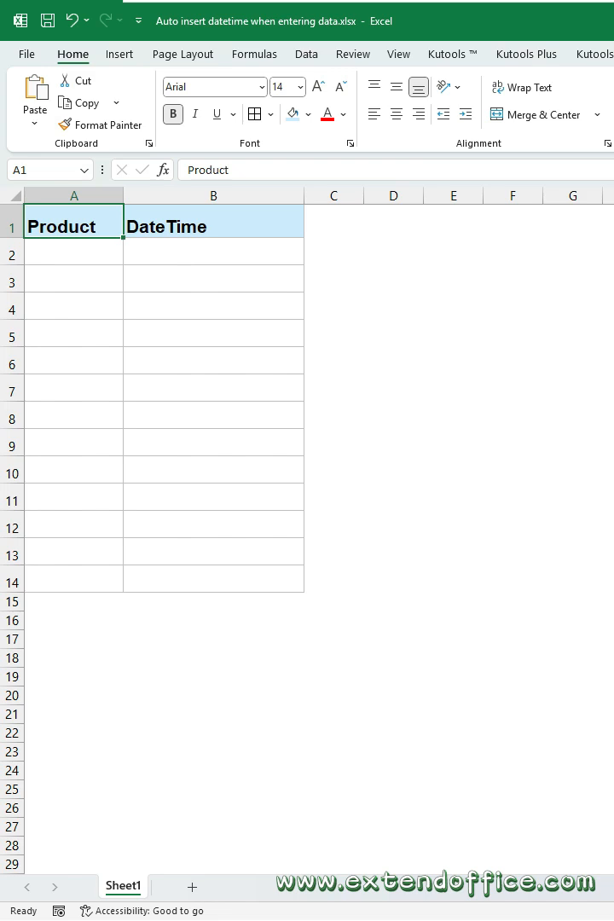
Enter =IF(A2<>"",IF(B2="",TEXT(NOW(),"dd/mm/yyyy hh:mm:ss"),B2),"") in B2 and fill it to B14.
type("=IF(A2<>\"\",IF(B2=\"\",TEXT(NOW(),\"dd/mm/yyyy hh:mm:ss\"),B2),\"\")")
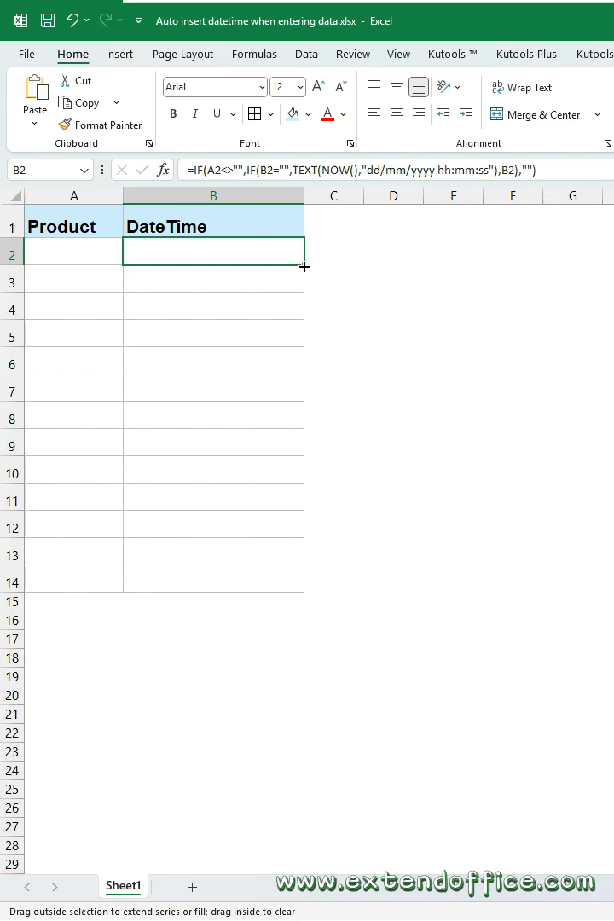
left_click_drag(304, 266, 304, 588)
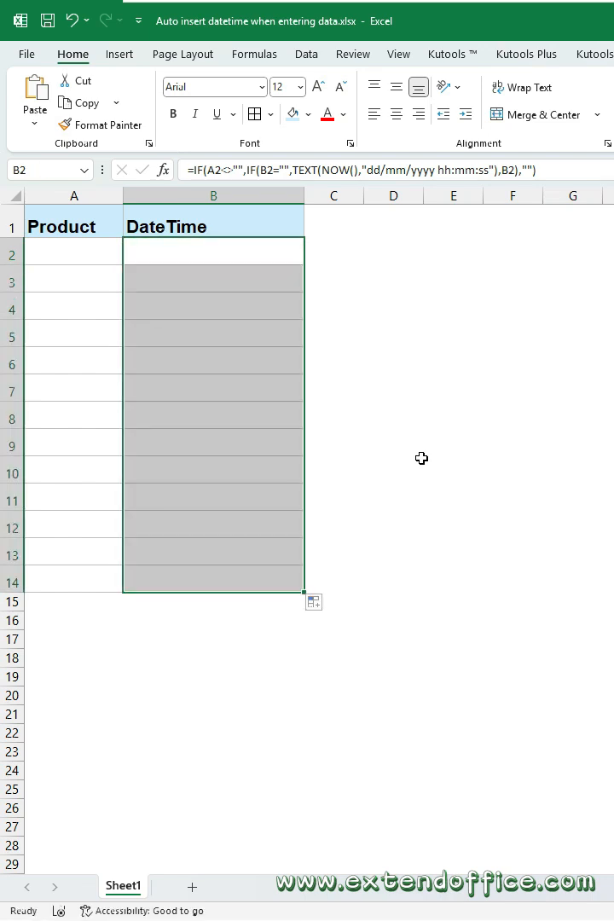
type("Apple")
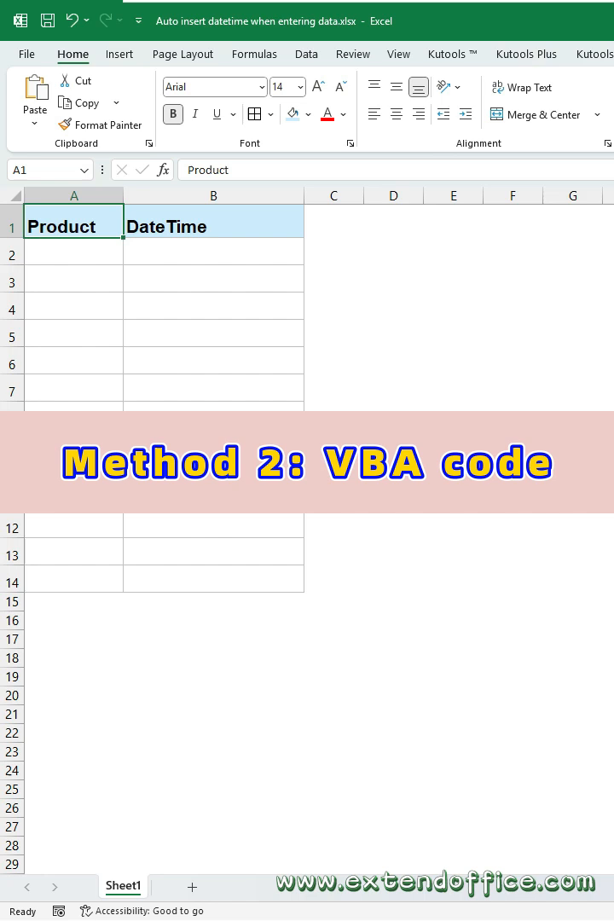
Add a Private Sub Worksheet_Change(ByVal Target As Range) macro to Sheet1's code module.
right_click(121, 886)
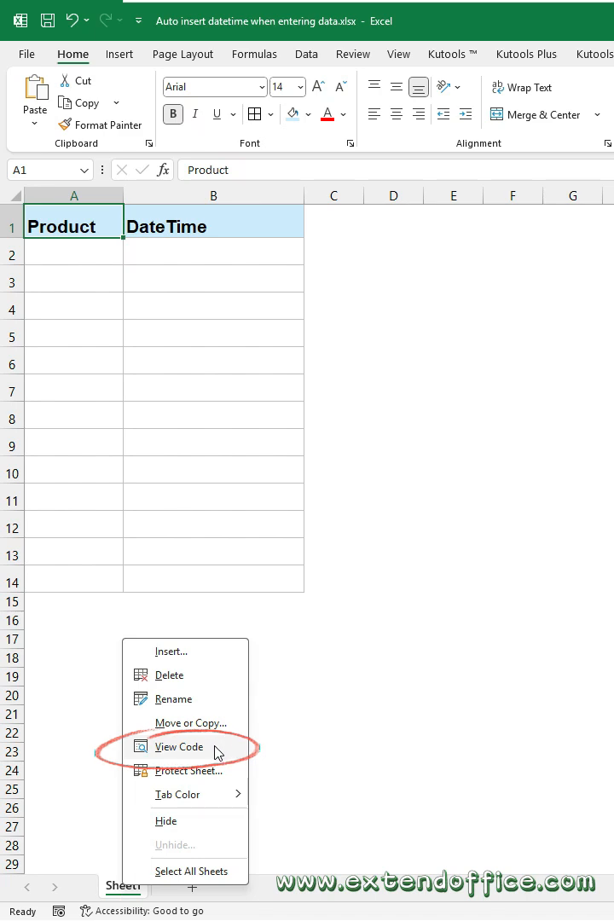
left_click(179, 746)
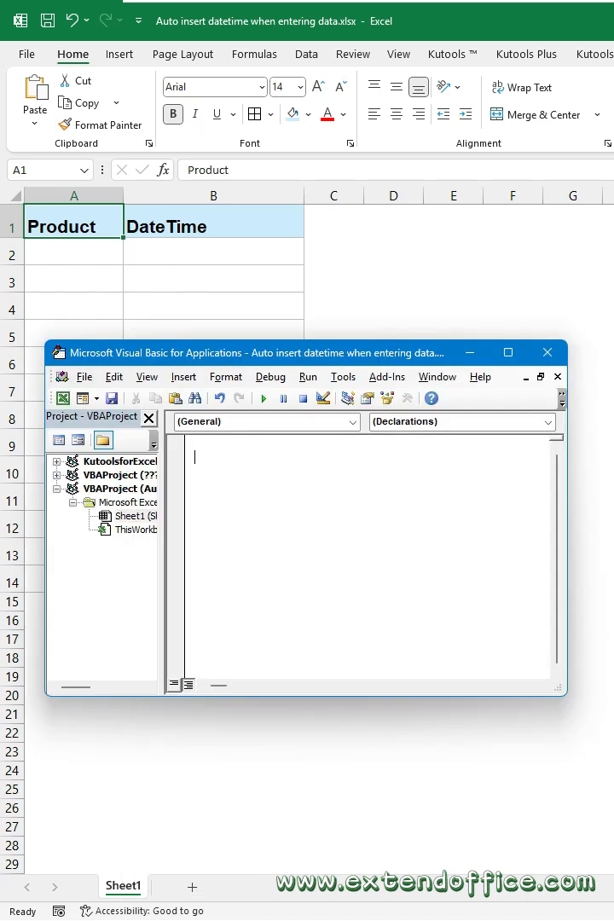
type("Private Sub Worksheet_Change(ByVal Target As Range)")
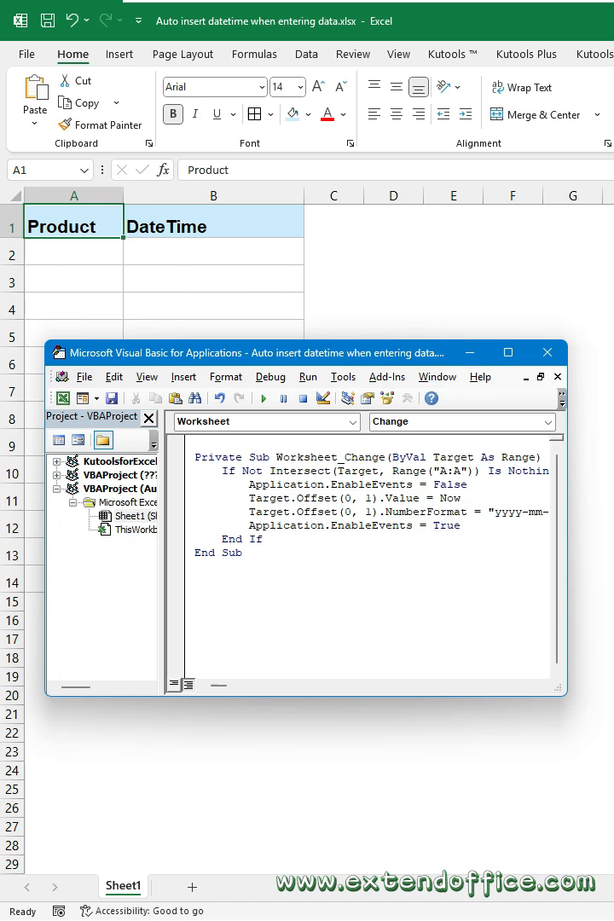
type("Apple")
left_click(74, 279)
type("Peach")
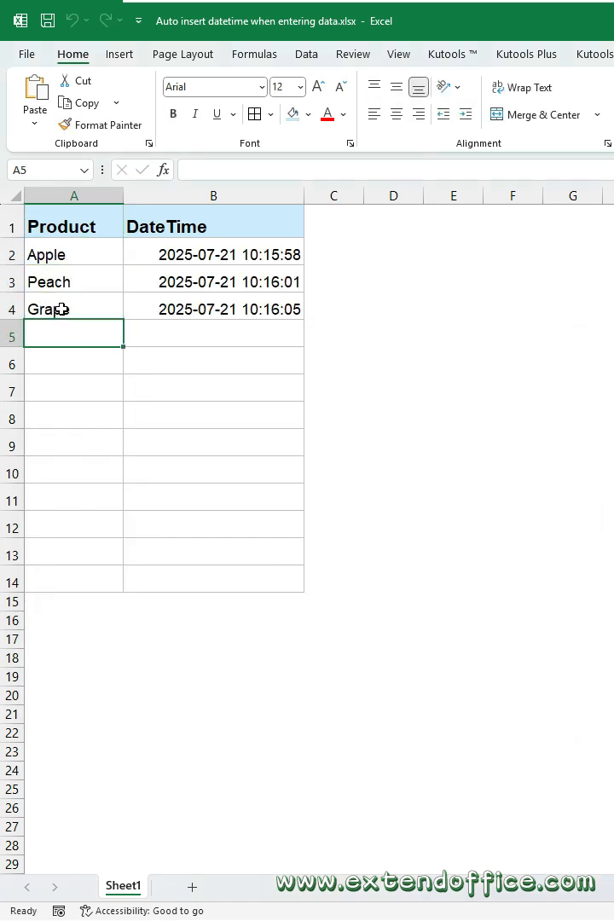
Replace Peach with Orange in row 3 so its timestamp refreshes to 10:16:16.
left_click(73, 281)
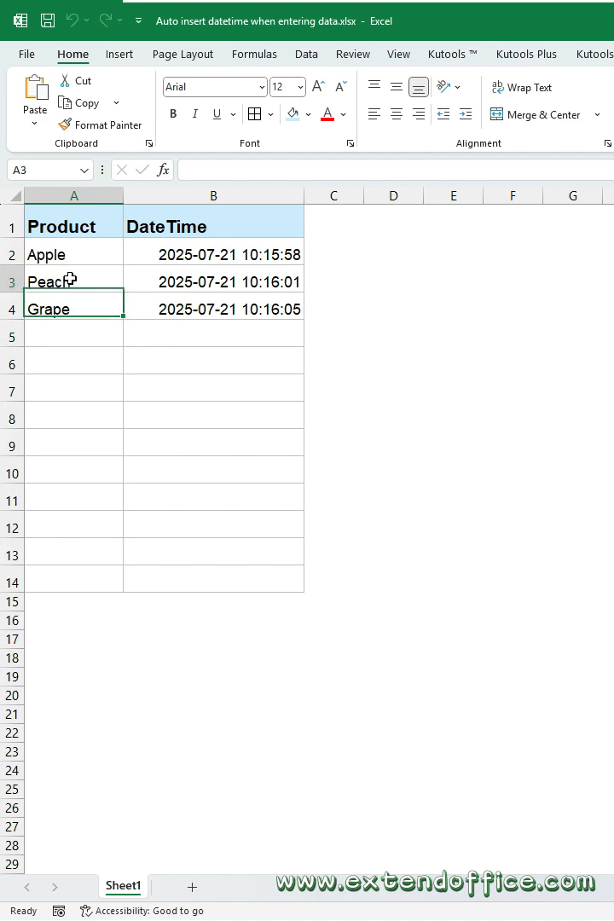
type("Orange")
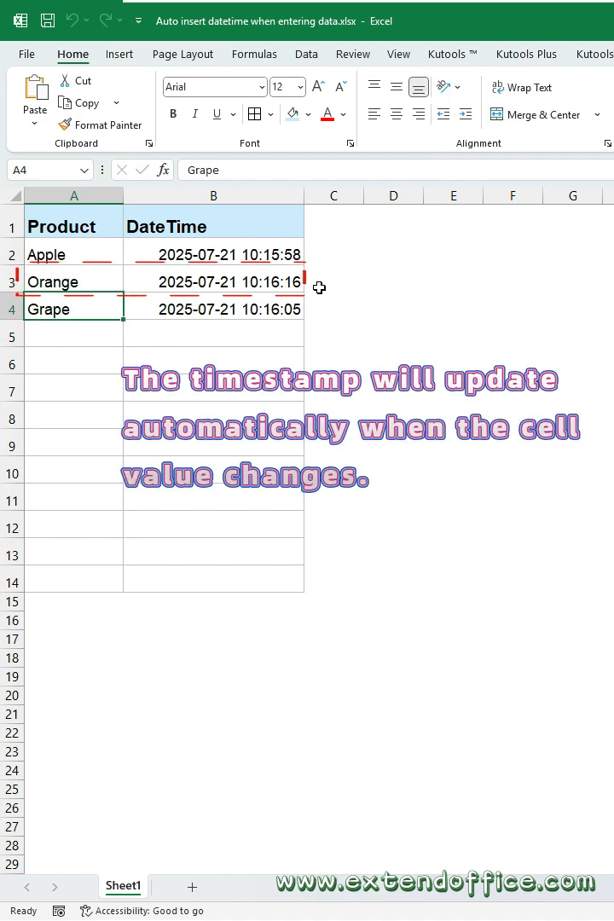